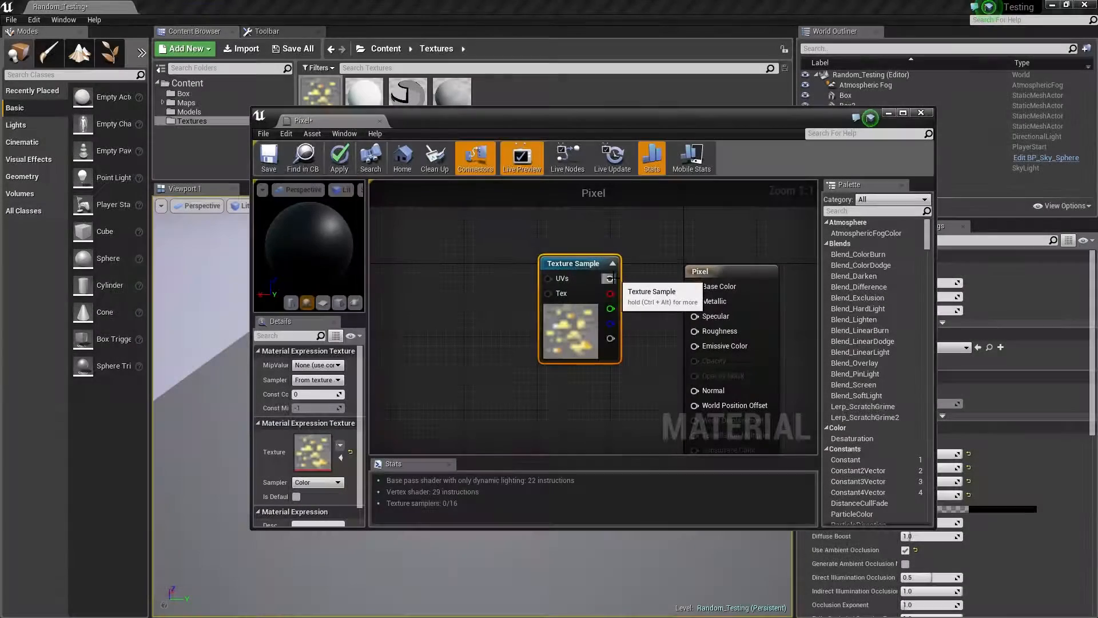
- Connect the gold ore Texture Sample's RGB output to the Pixel material's Base Color
left_click_drag(610, 287, 692, 286)
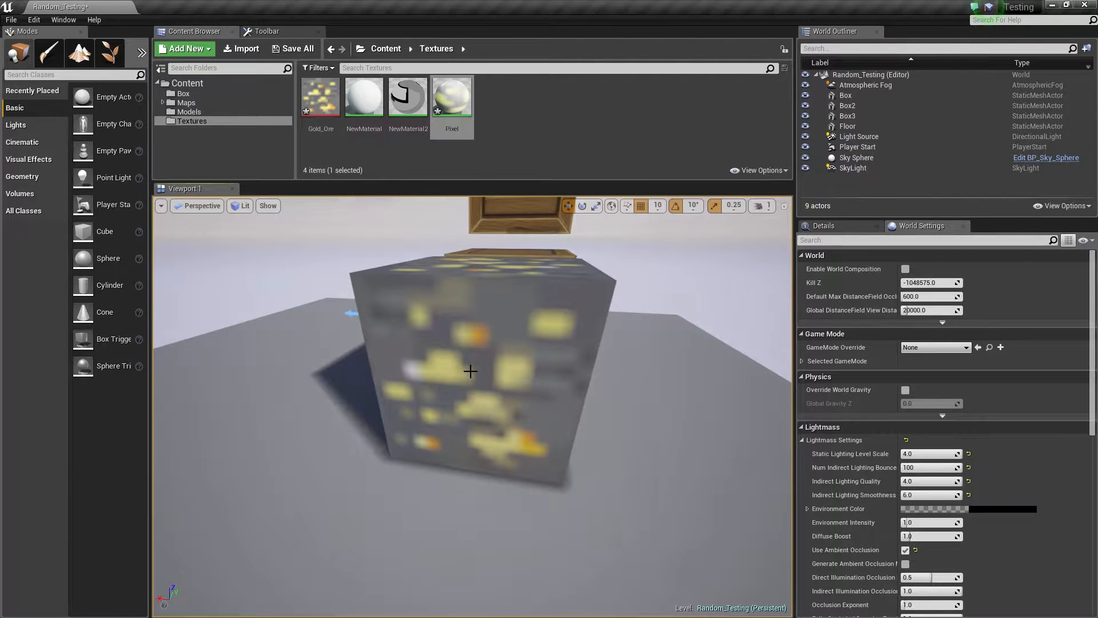
mouse_move(320, 95)
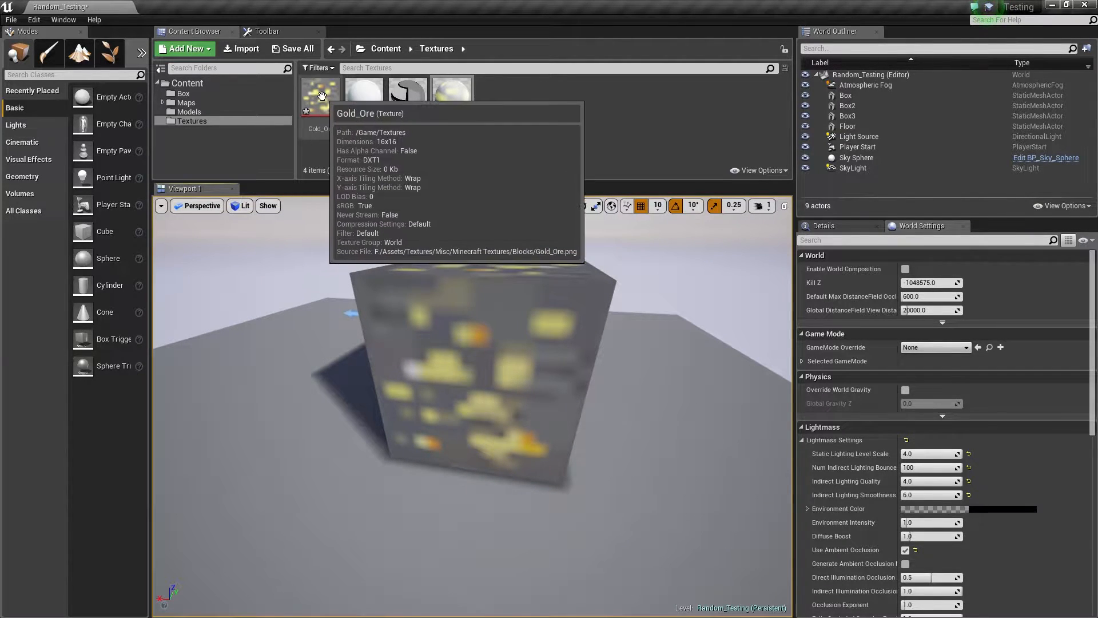
- Reopen the Pixel material in the Material Editor to inspect its Texture Sample node
double_click(321, 91)
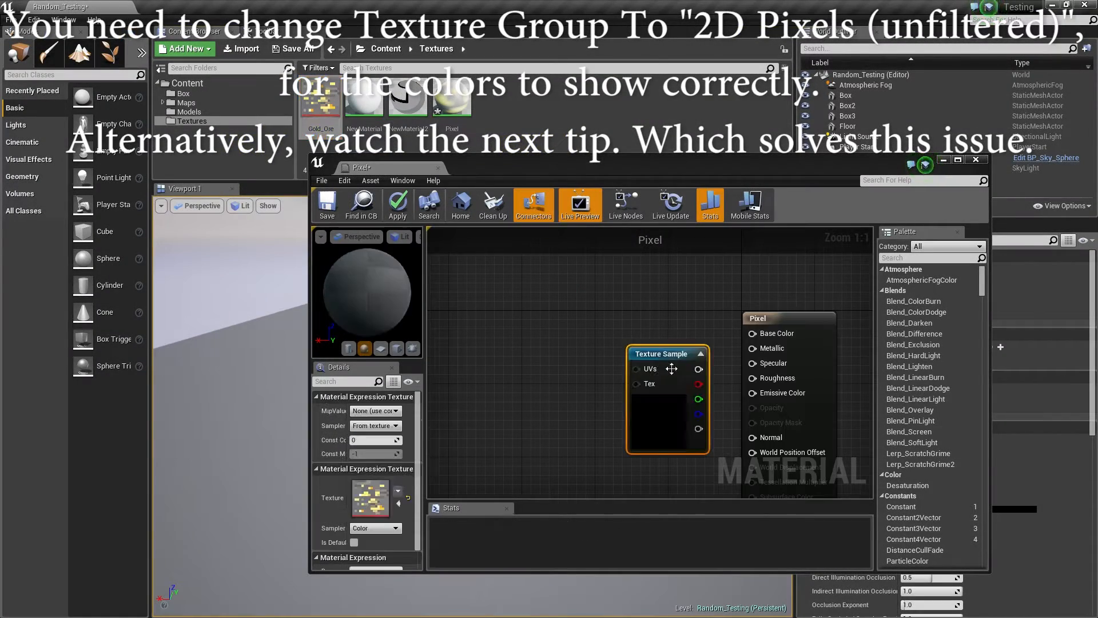
left_click(944, 160)
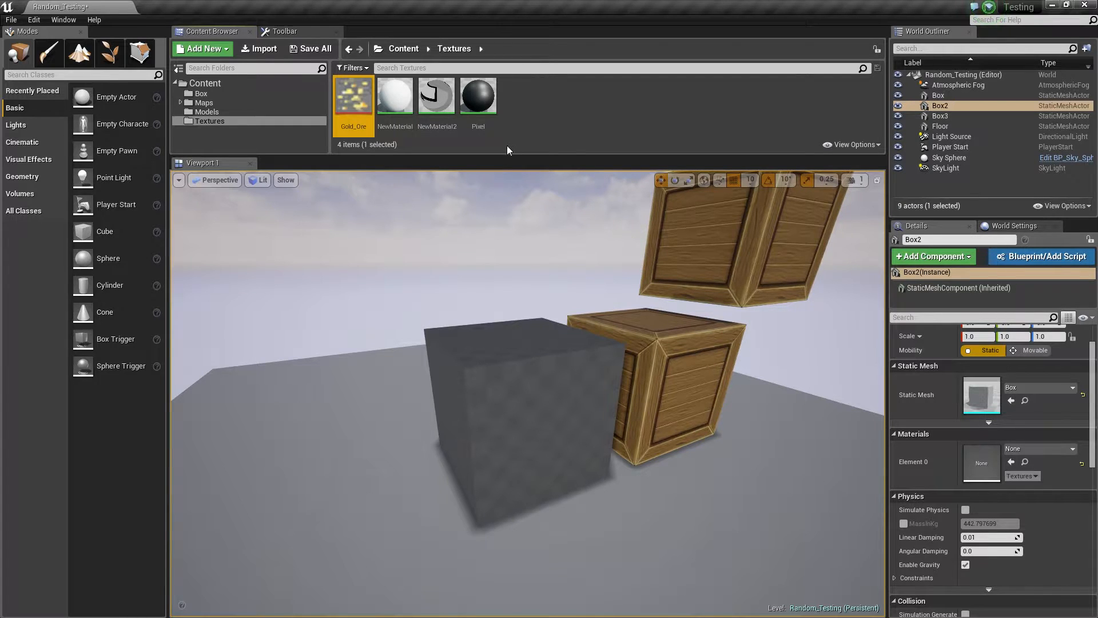
- Bring up Gold_Ore's asset actions, reopen the Pixel material, then save and close it
right_click(353, 96)
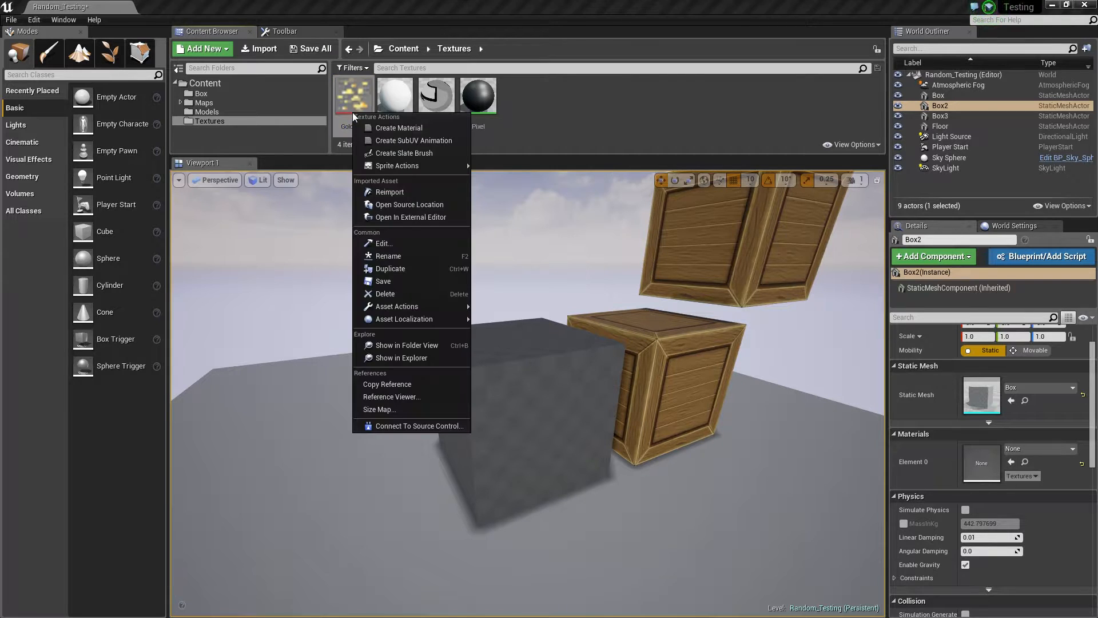
mouse_move(397, 166)
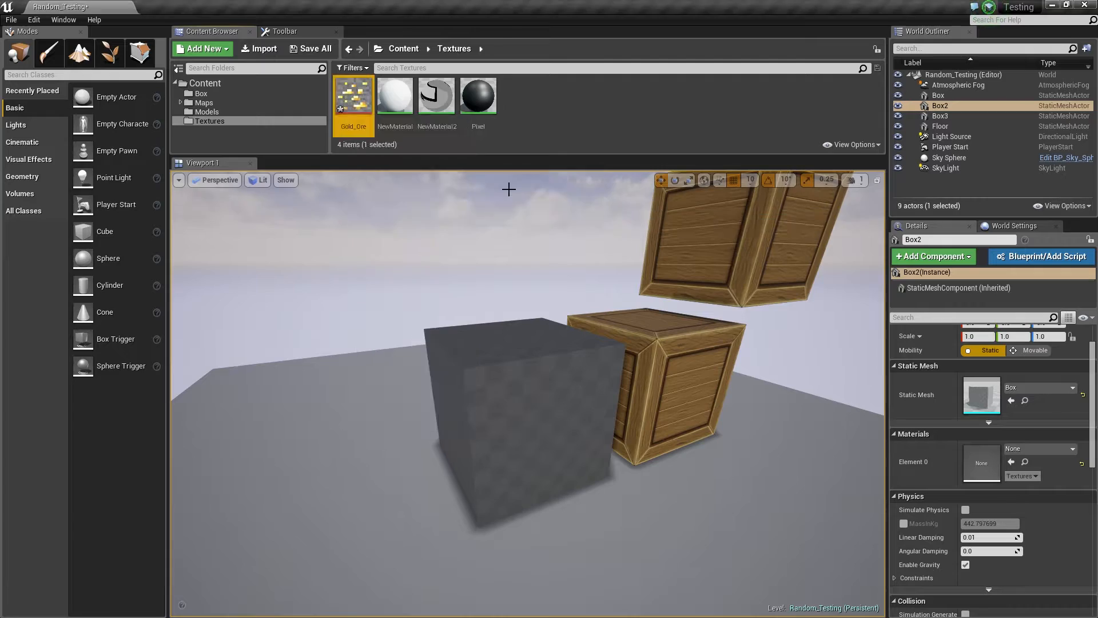
double_click(477, 96)
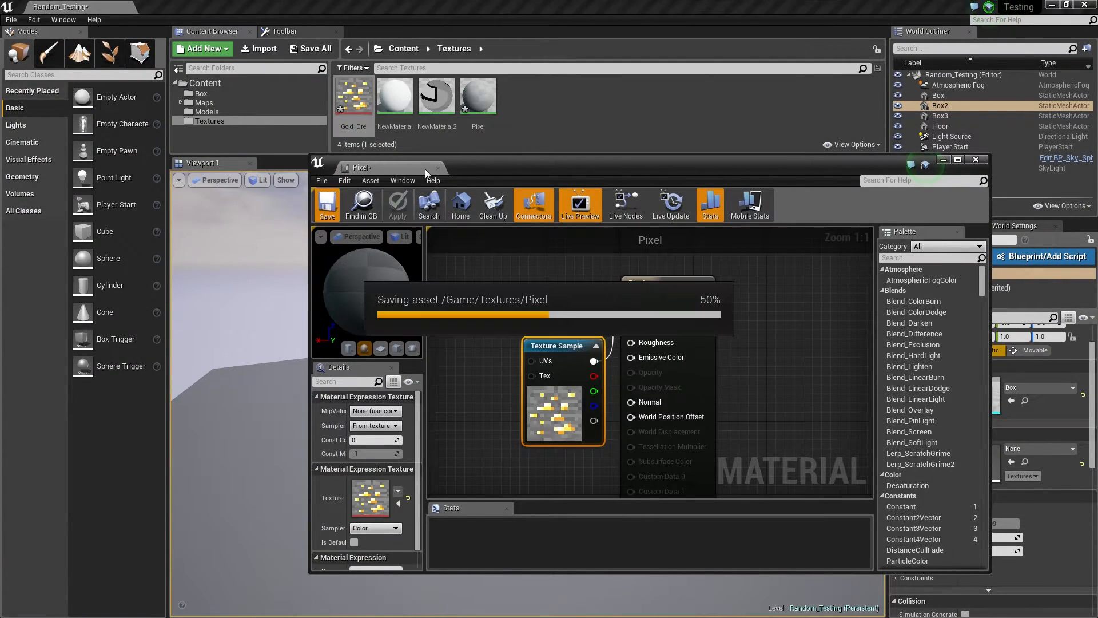
left_click(975, 159)
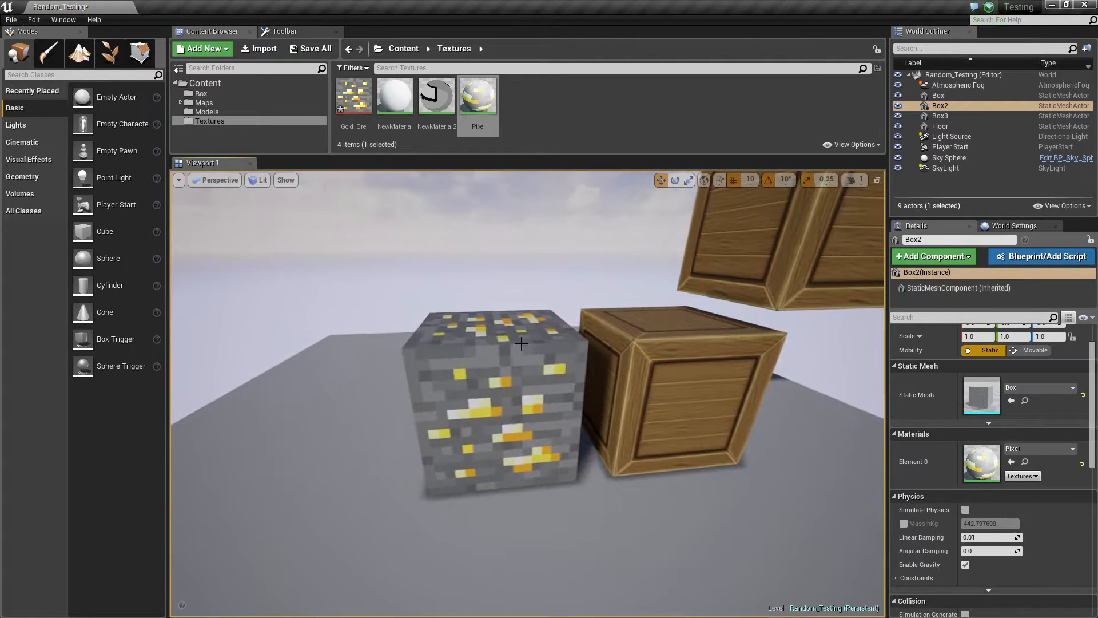
double_click(477, 96)
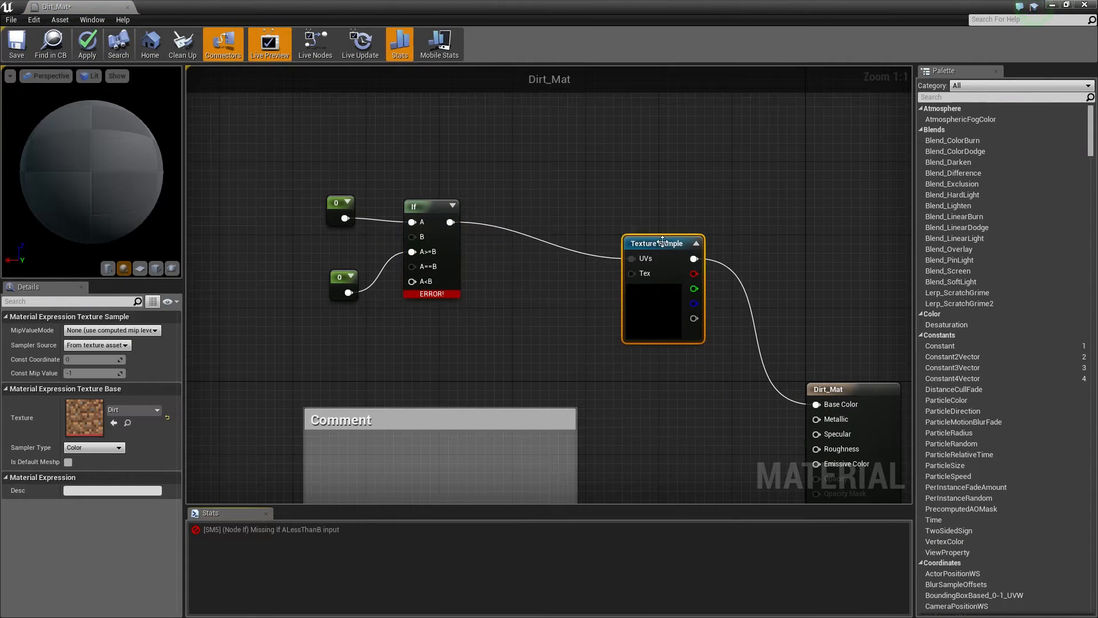
mouse_move(633, 259)
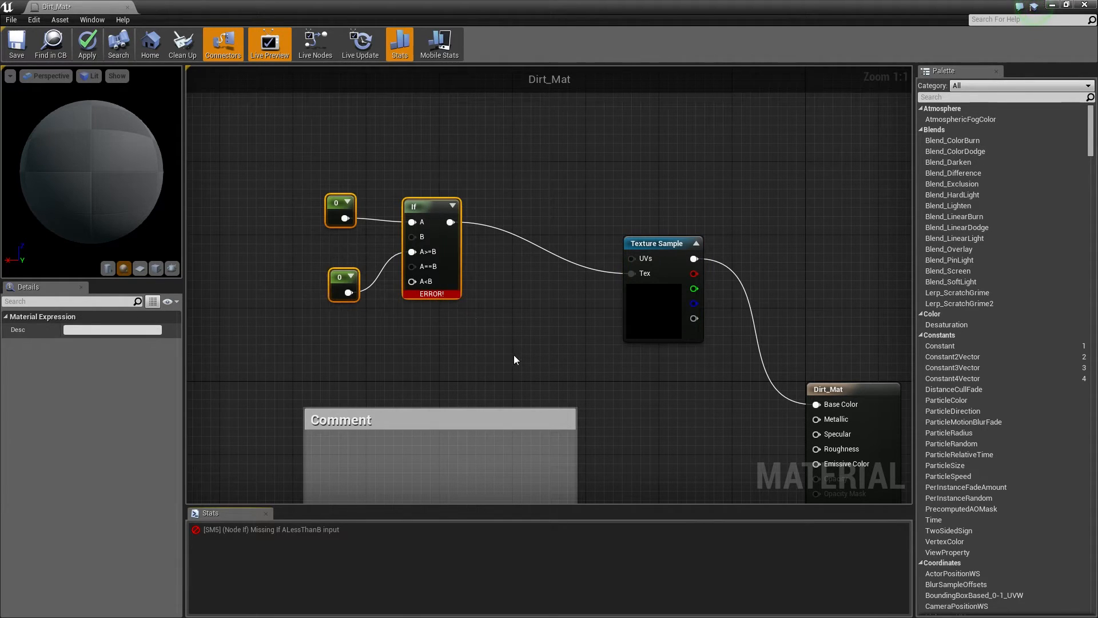
- Label the comment around the If and Constant nodes 'Hell'
type("Hell")
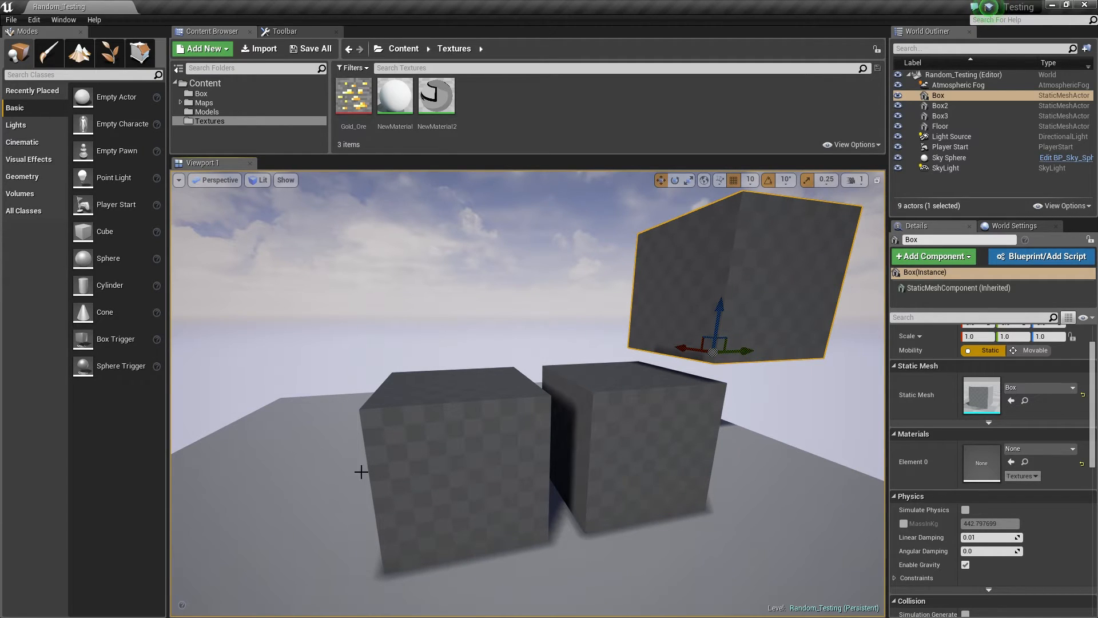
mouse_move(353, 98)
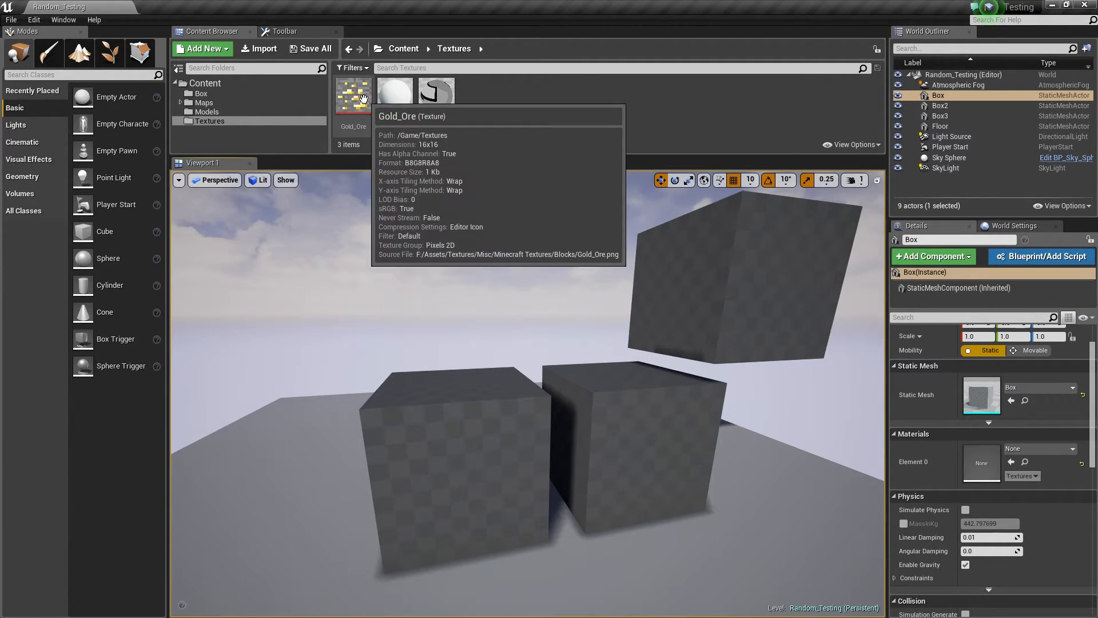